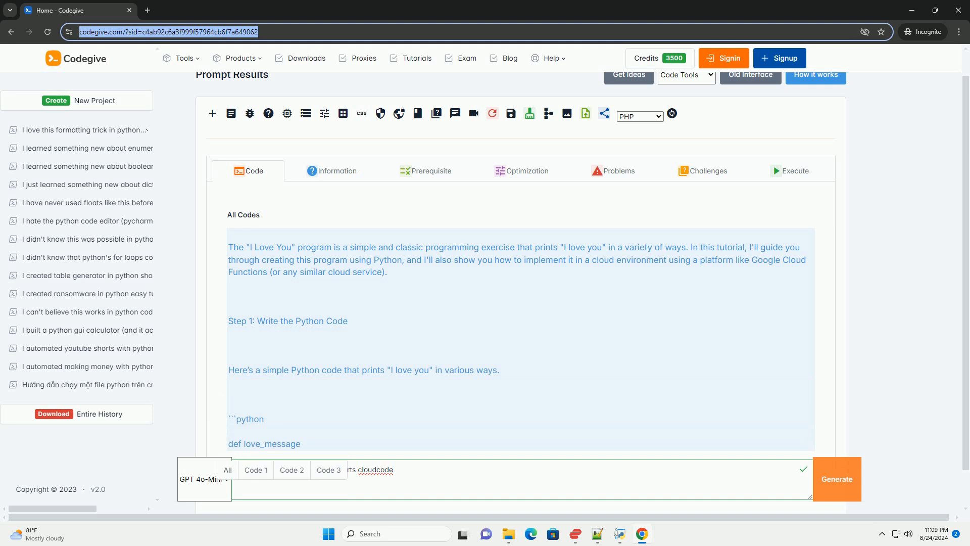
{"action": "scroll", "scroll_direction": "down", "scroll_amount": 3}
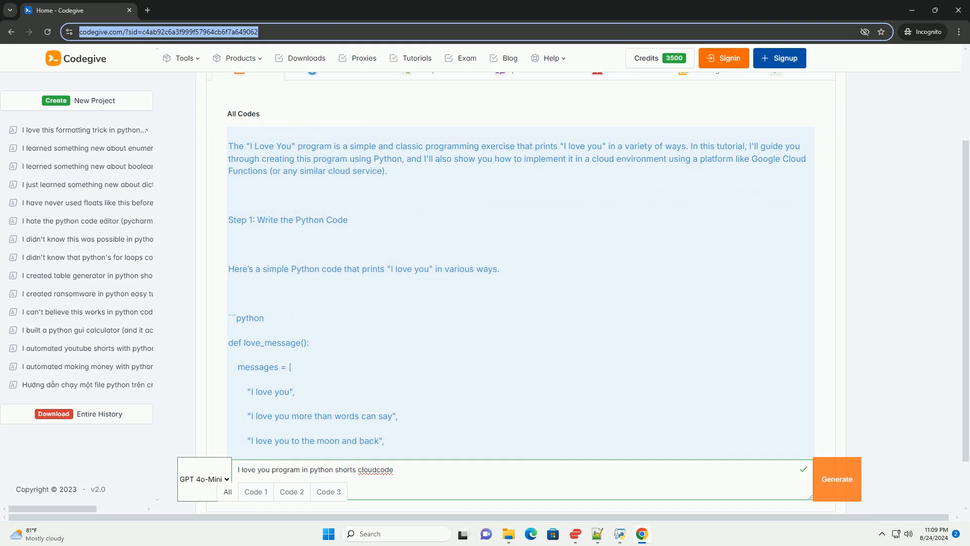
{"action": "scroll", "scroll_direction": "down", "scroll_amount": 3}
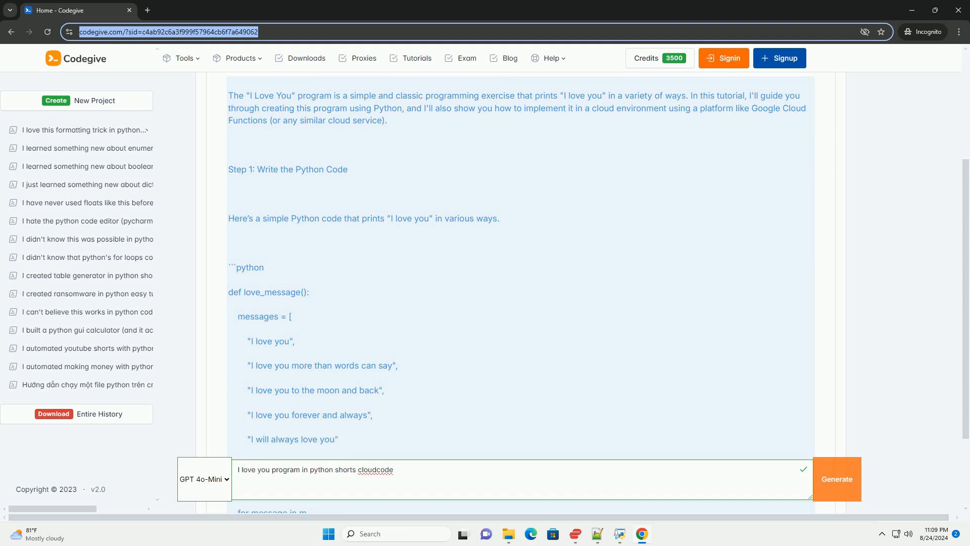
{"action": "scroll", "scroll_direction": "down", "scroll_amount": 3}
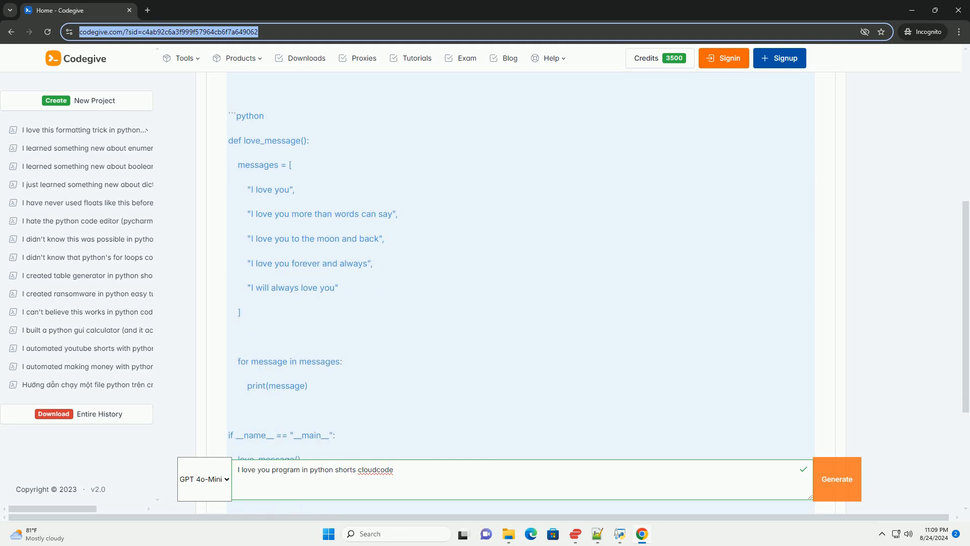
{"action": "scroll", "scroll_direction": "down", "scroll_amount": 3}
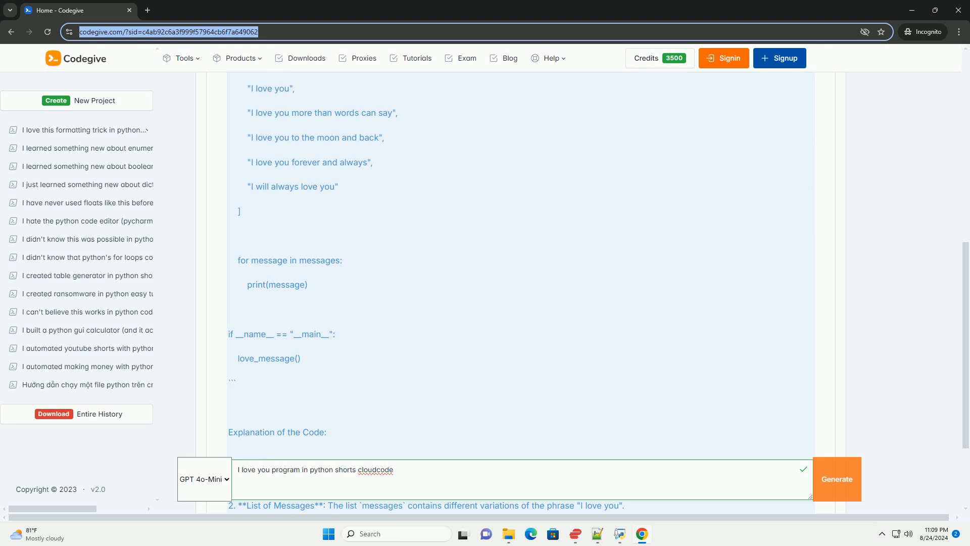
{"action": "scroll", "scroll_direction": "down", "scroll_amount": 3}
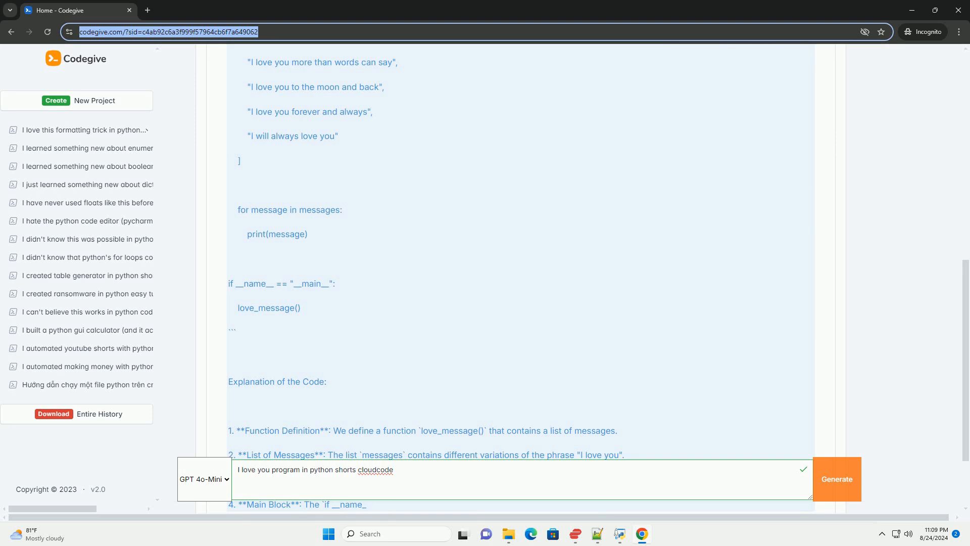
{"action": "scroll", "scroll_direction": "down", "scroll_amount": 3}
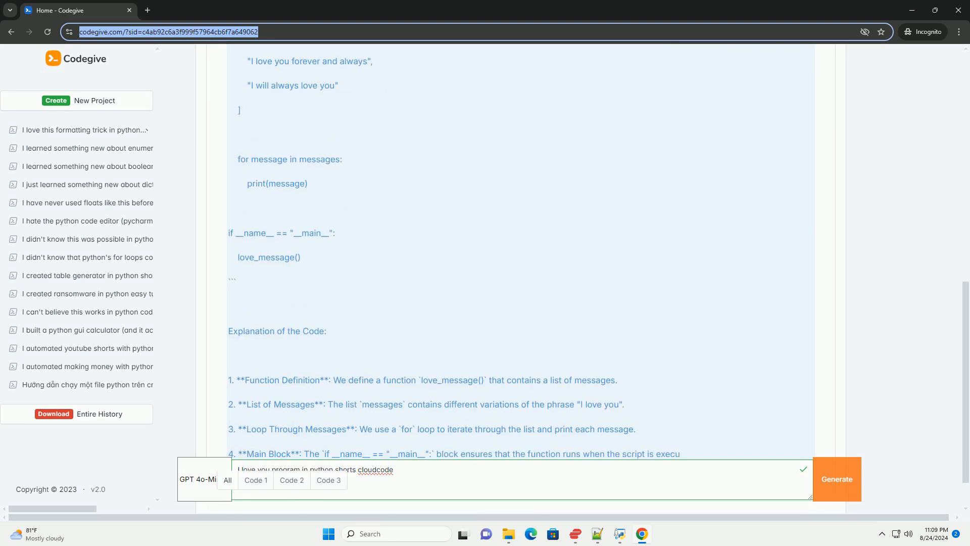
{"action": "scroll", "scroll_direction": "down", "scroll_amount": 3}
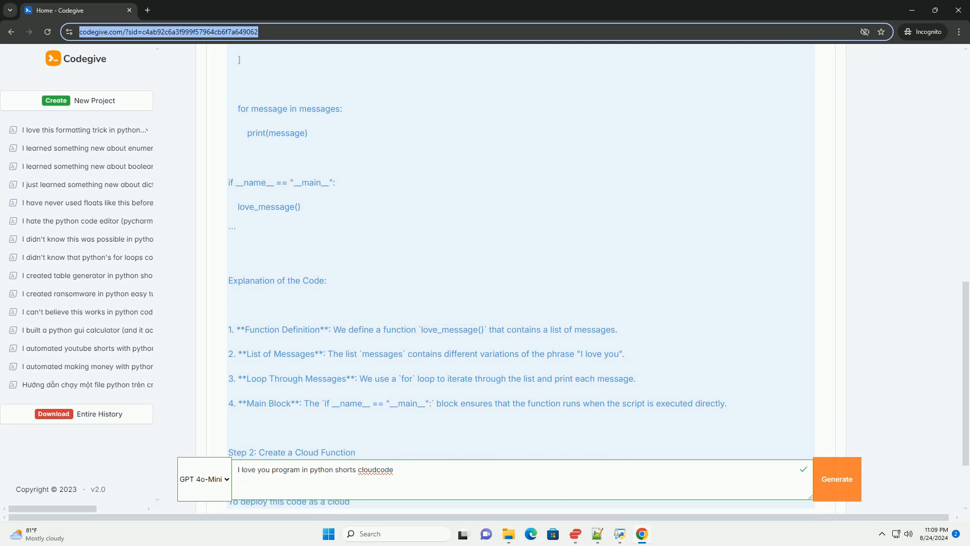
{"action": "scroll", "scroll_direction": "down", "scroll_amount": 3}
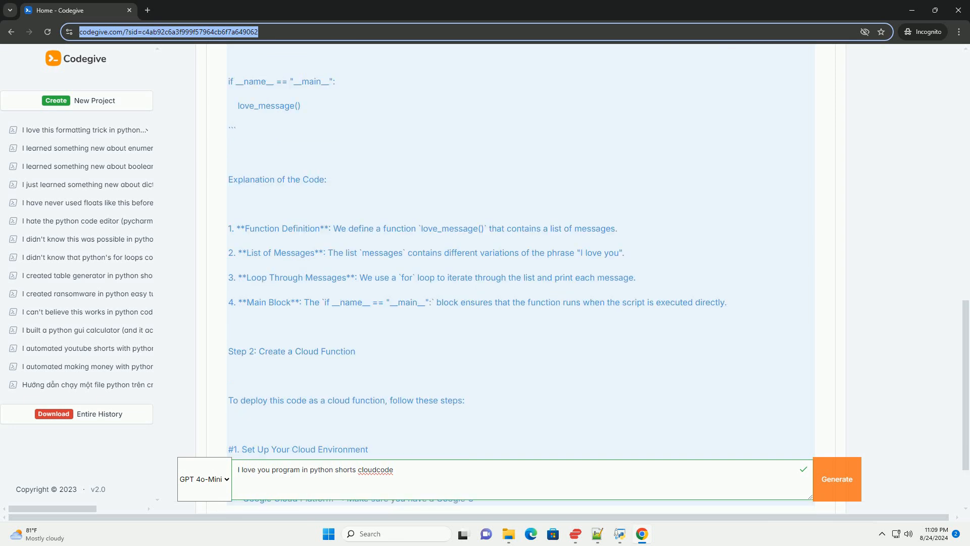
{"action": "scroll", "scroll_direction": "down", "scroll_amount": 3}
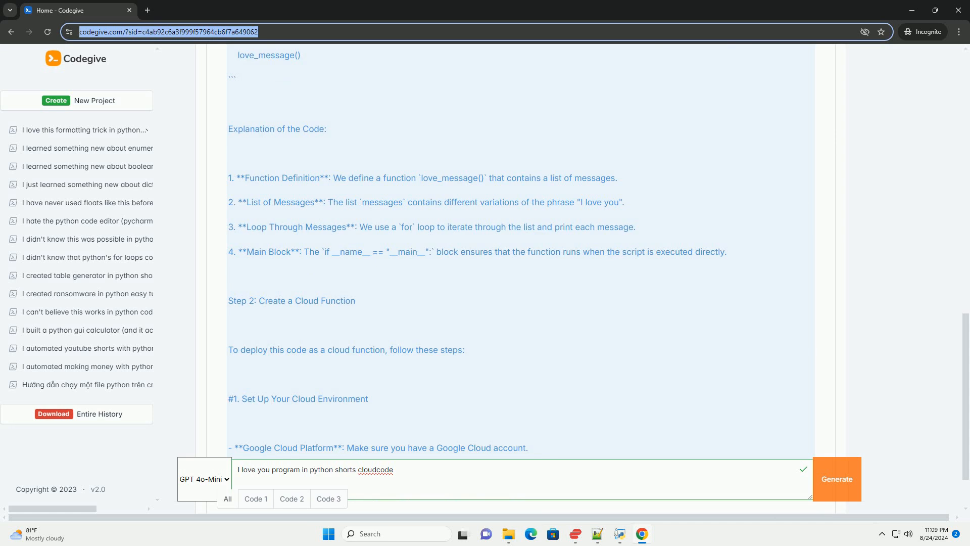
{"action": "scroll", "scroll_direction": "down", "scroll_amount": 3}
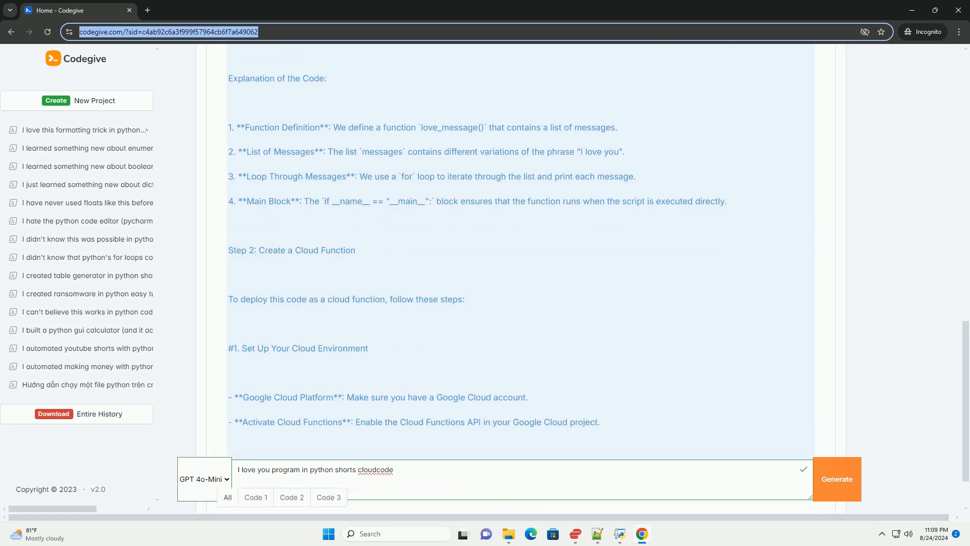
{"action": "scroll", "scroll_direction": "down", "scroll_amount": 3}
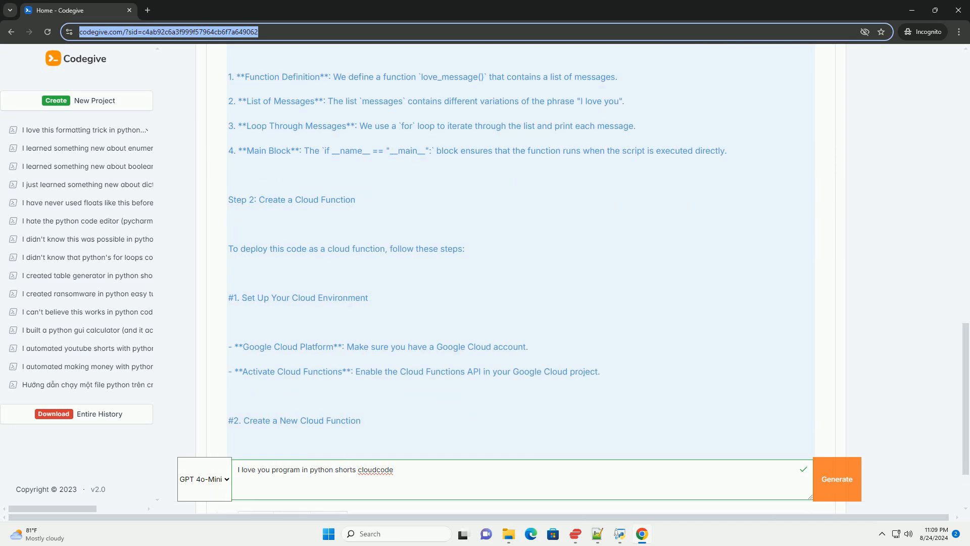
{"action": "scroll", "scroll_direction": "down", "scroll_amount": 3}
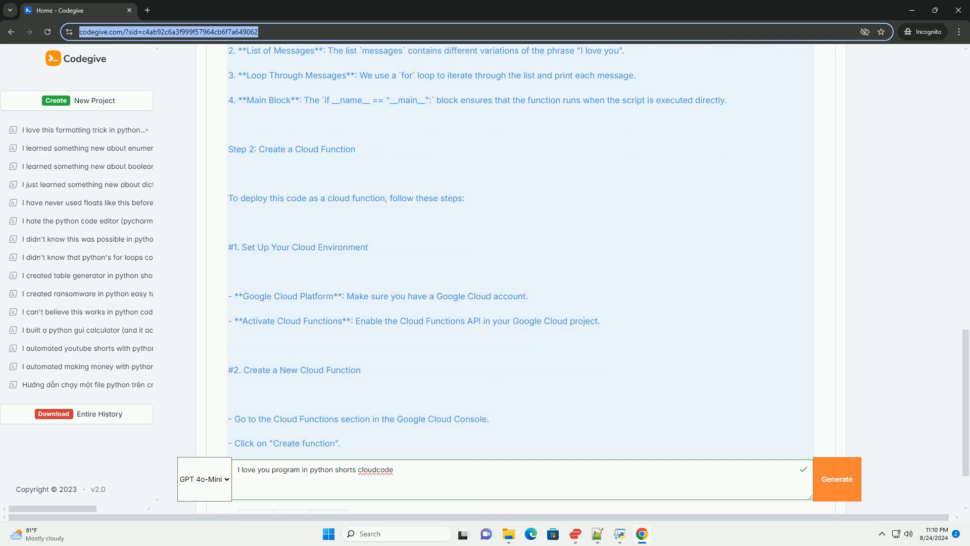
{"action": "scroll", "scroll_direction": "down", "scroll_amount": 3}
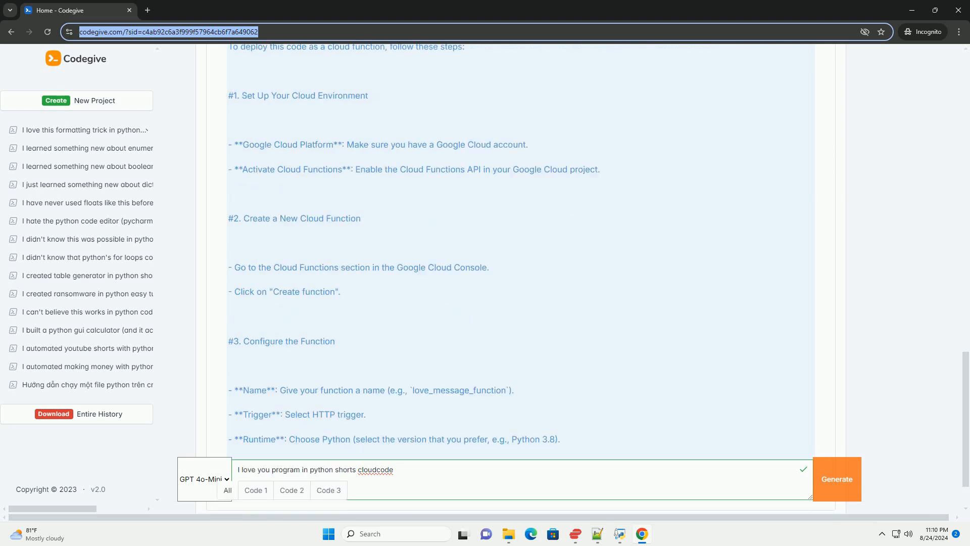
{"action": "scroll", "scroll_direction": "down", "scroll_amount": 3}
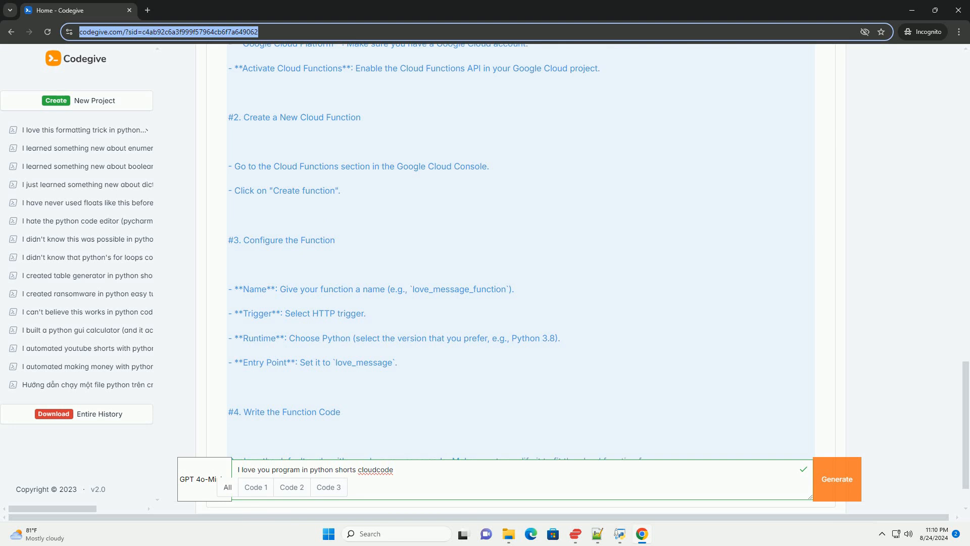
{"action": "scroll", "scroll_direction": "down", "scroll_amount": 3}
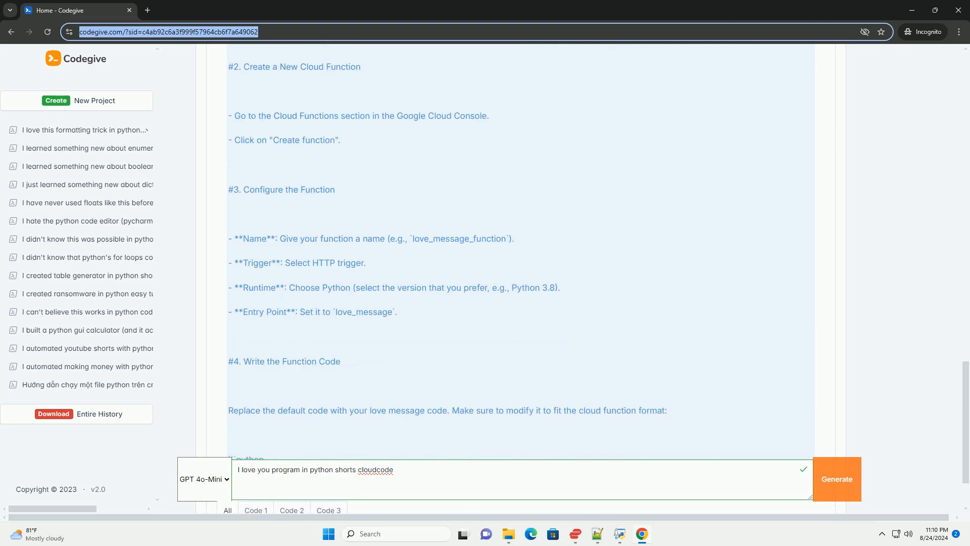
{"action": "scroll", "scroll_direction": "down", "scroll_amount": 3}
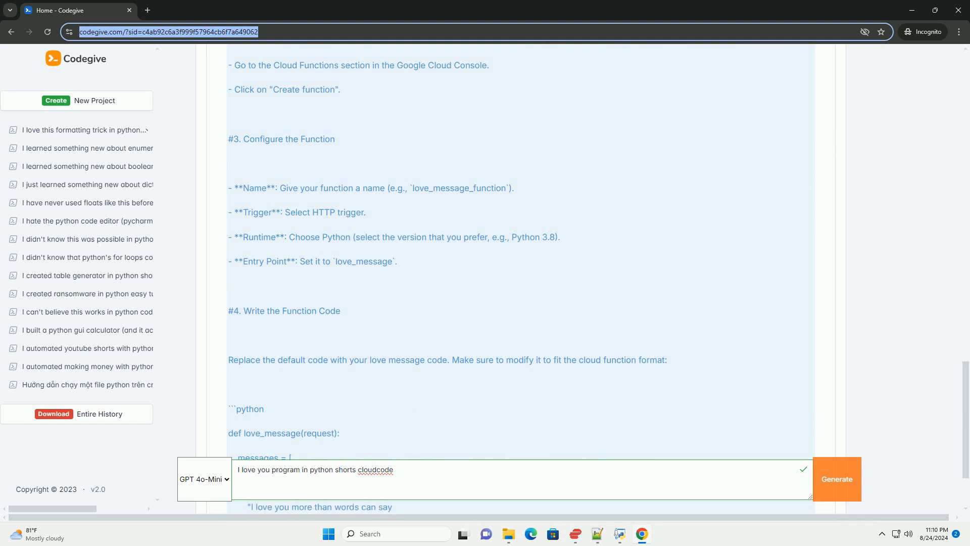
{"action": "scroll", "scroll_direction": "down", "scroll_amount": 3}
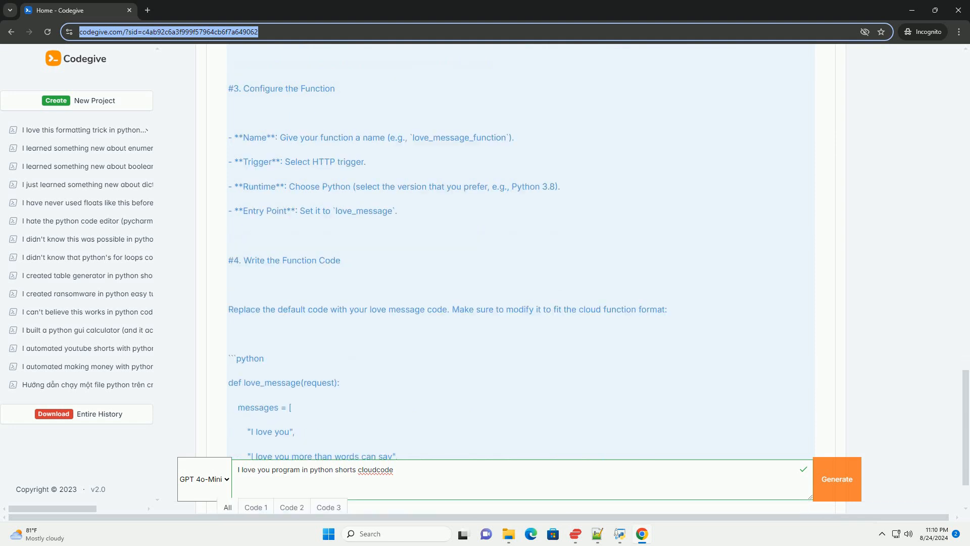
{"action": "scroll", "scroll_direction": "down", "scroll_amount": 3}
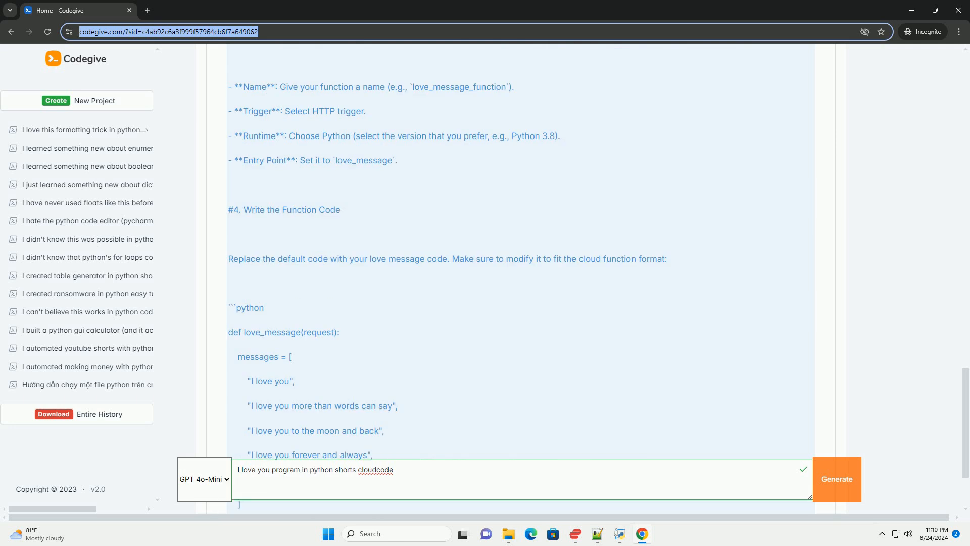
{"action": "scroll", "scroll_direction": "down", "scroll_amount": 3}
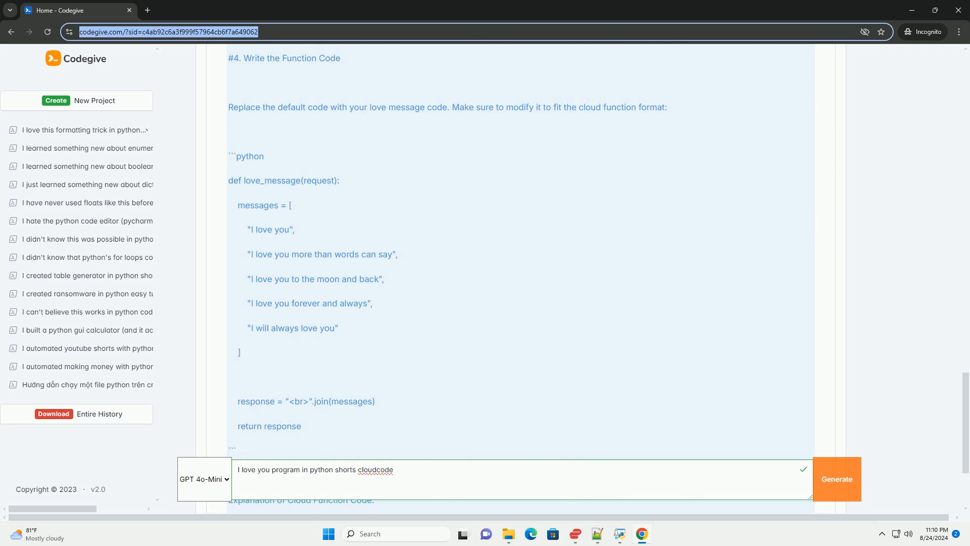
{"action": "scroll", "scroll_direction": "down", "scroll_amount": 3}
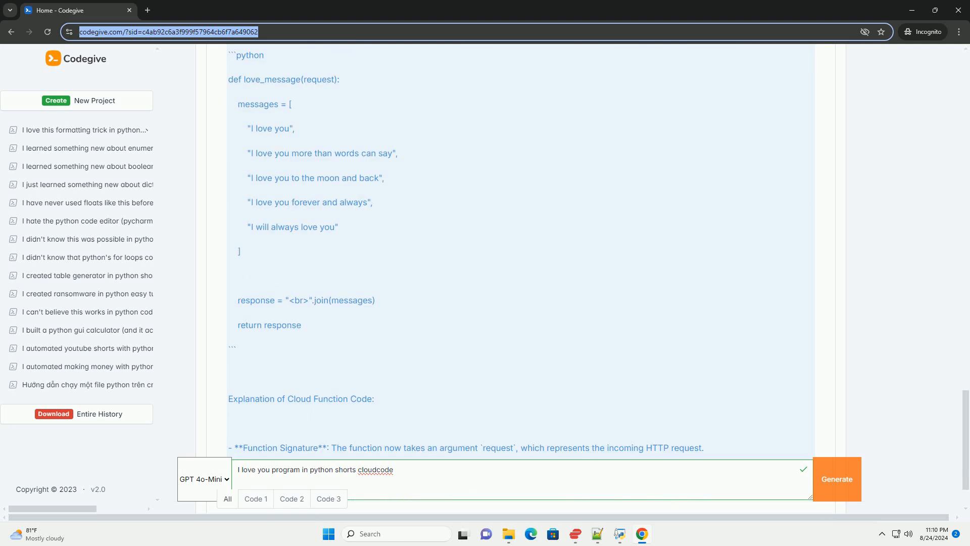
{"action": "scroll", "scroll_direction": "down", "scroll_amount": 3}
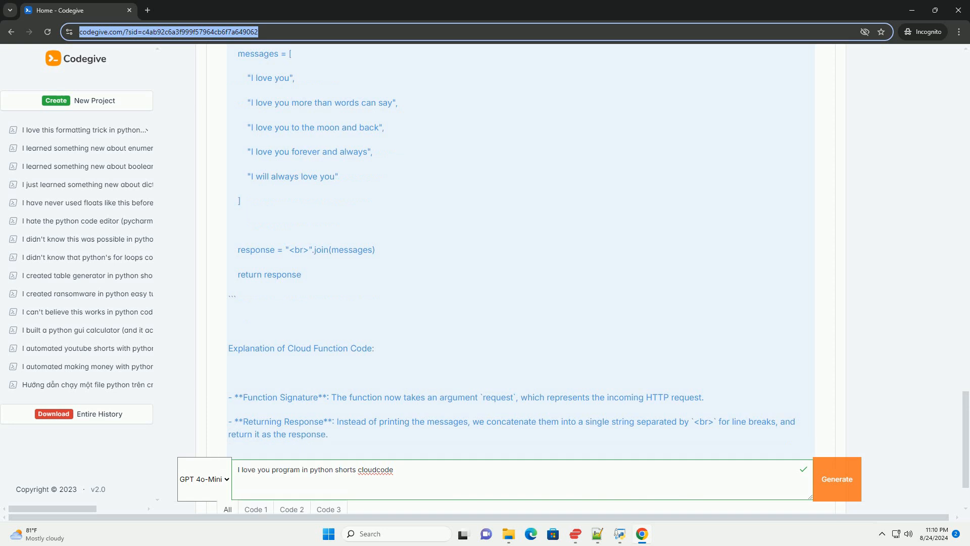
{"action": "scroll", "scroll_direction": "down", "scroll_amount": 3}
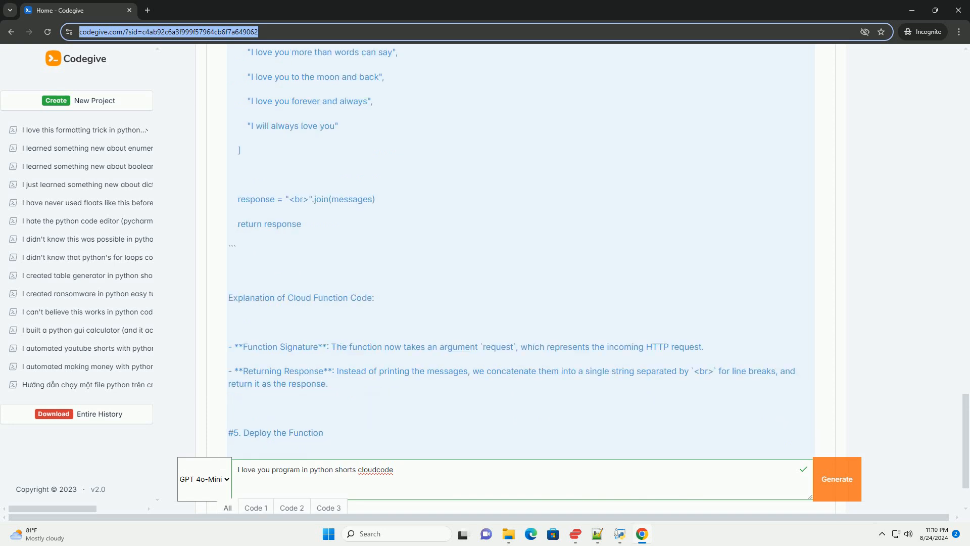
{"action": "scroll", "scroll_direction": "down", "scroll_amount": 3}
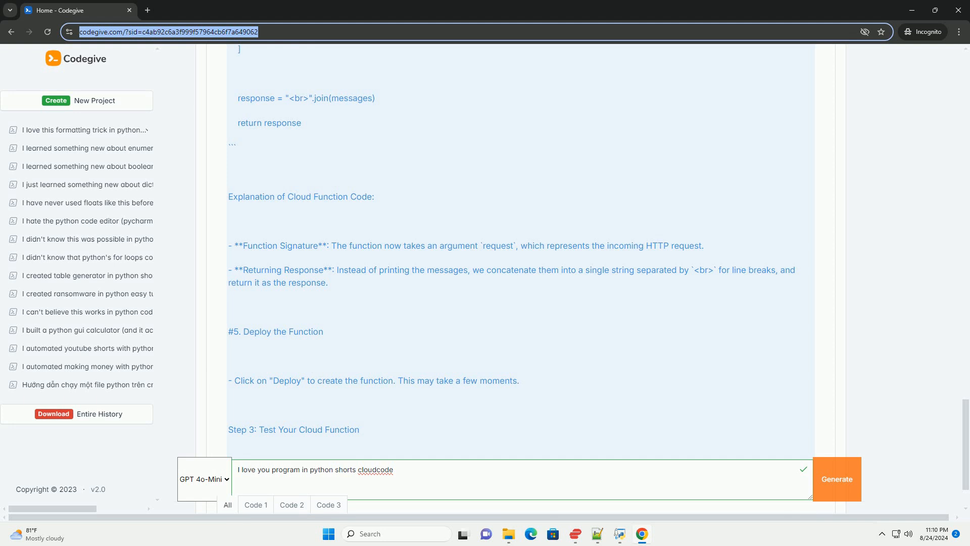
{"action": "scroll", "scroll_direction": "down", "scroll_amount": 3}
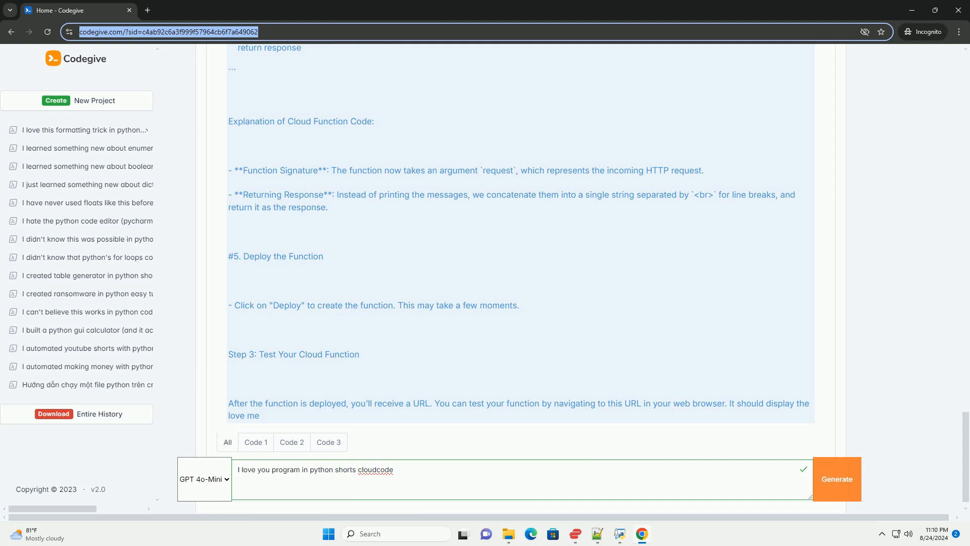
{"action": "scroll", "scroll_direction": "down", "scroll_amount": 3}
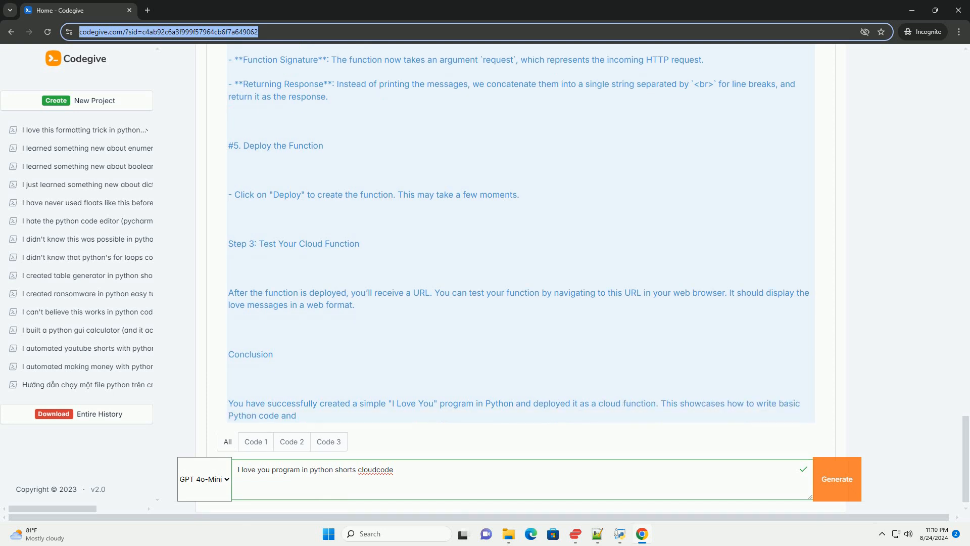
{"action": "scroll", "scroll_direction": "down", "scroll_amount": 3}
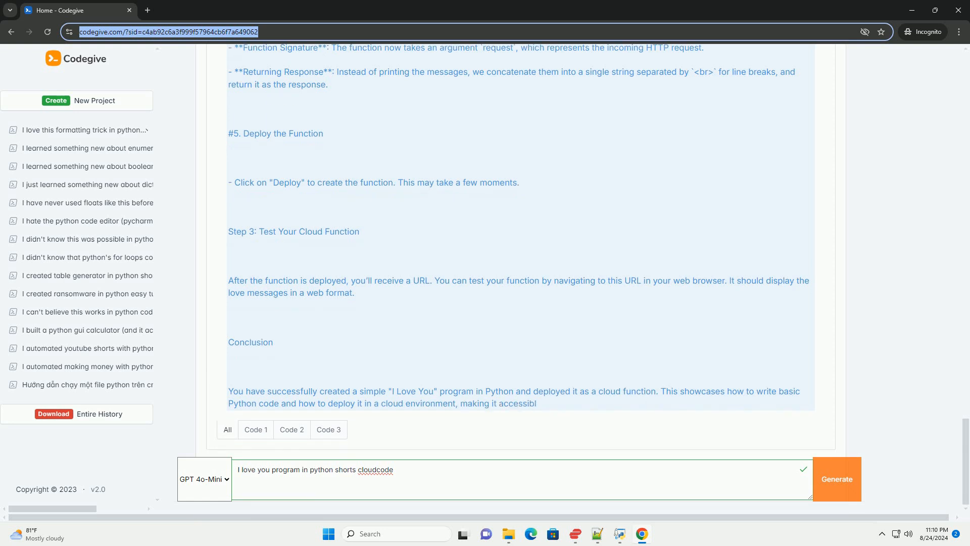